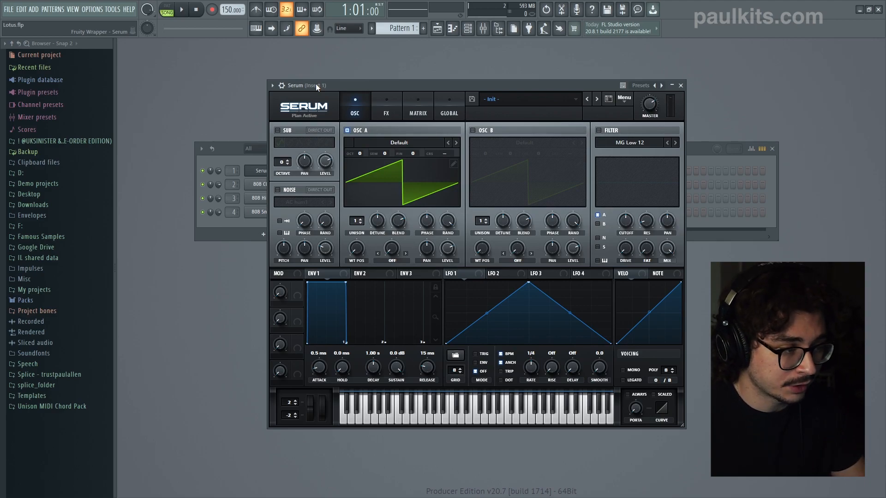
mouse_move(403, 81)
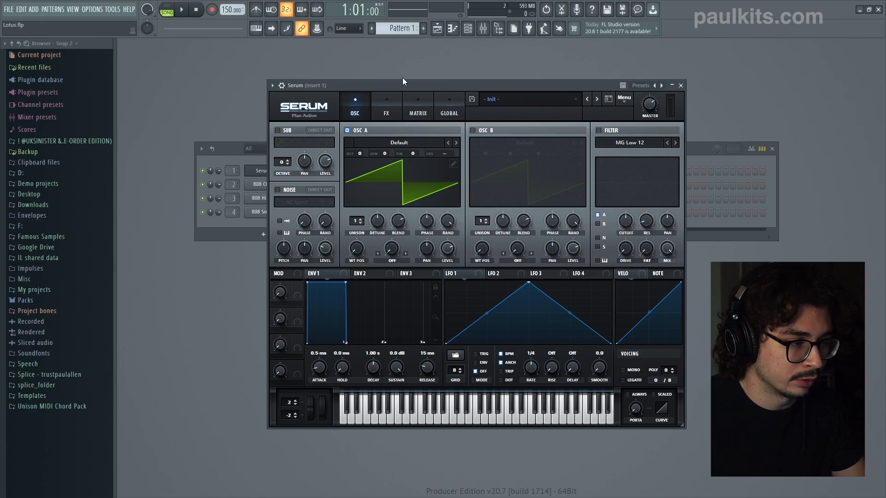
mouse_move(255, 28)
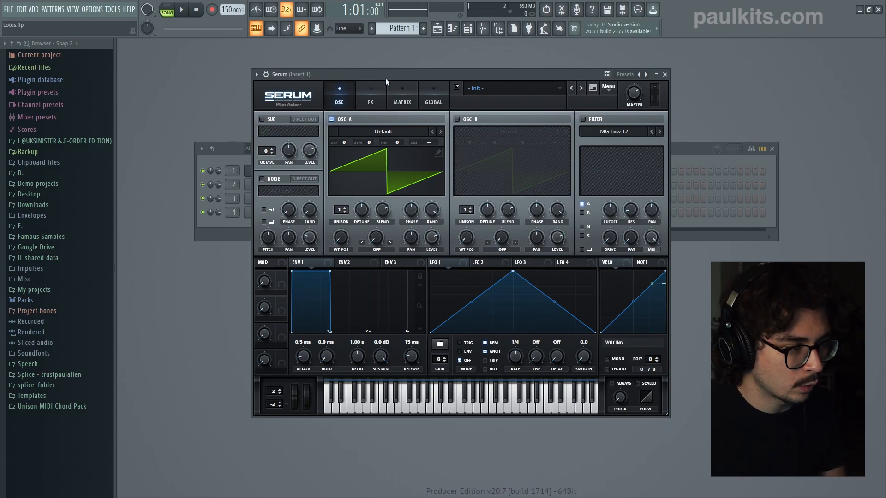
mouse_move(378, 132)
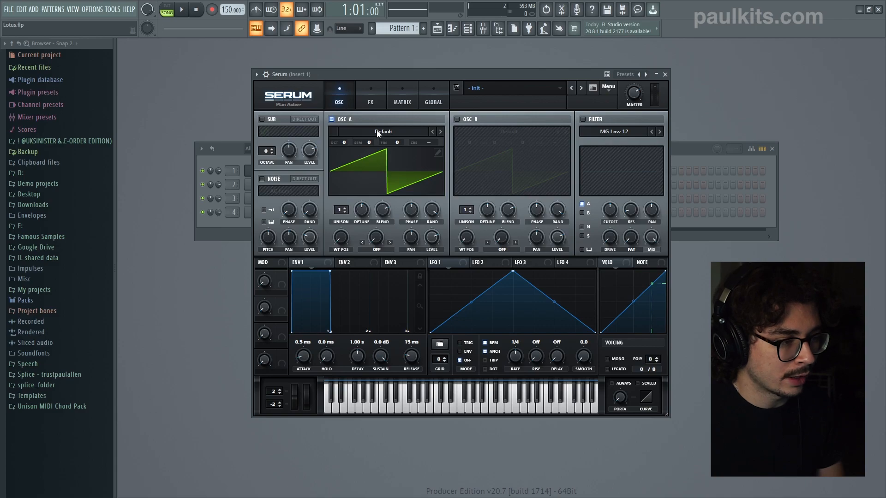
mouse_move(371, 153)
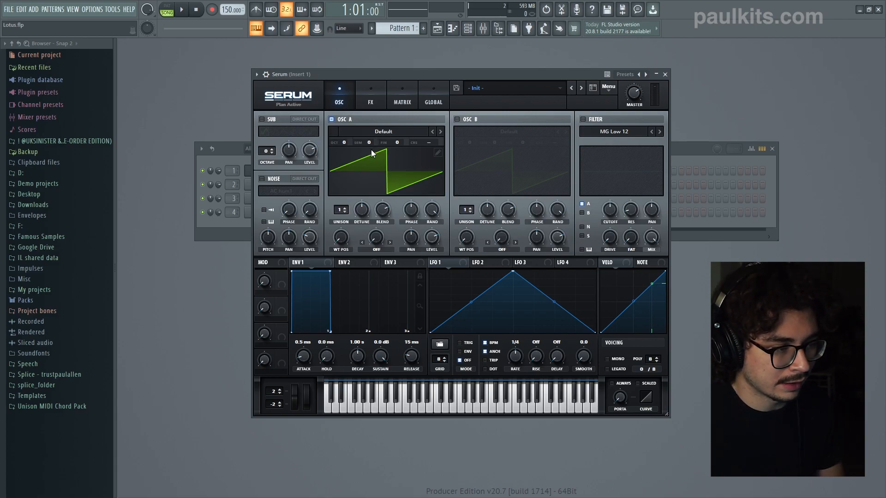
Step: Load the SawRoundedToSquare wavetable into Serum's oscillator A in place of the Default saw
click(440, 131)
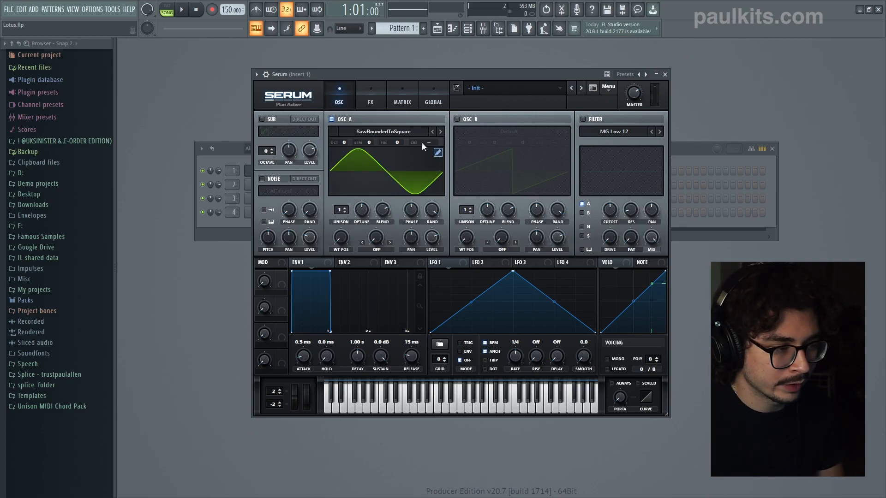
mouse_move(378, 78)
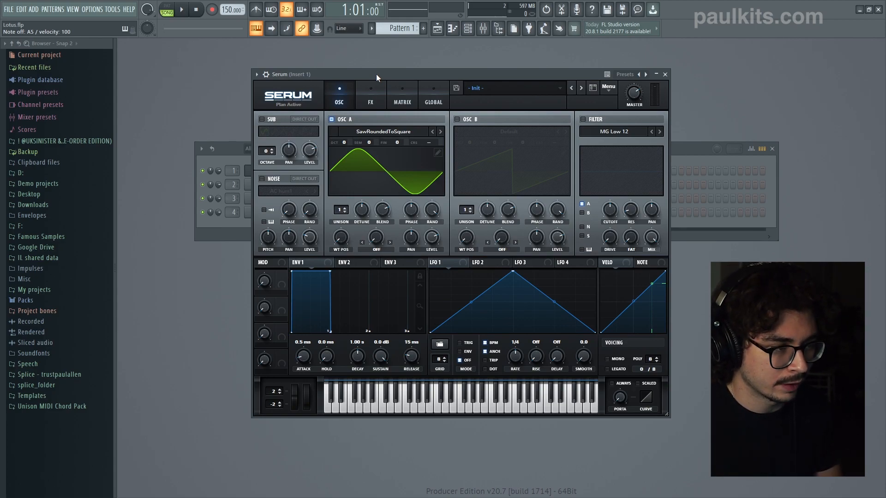
mouse_move(367, 174)
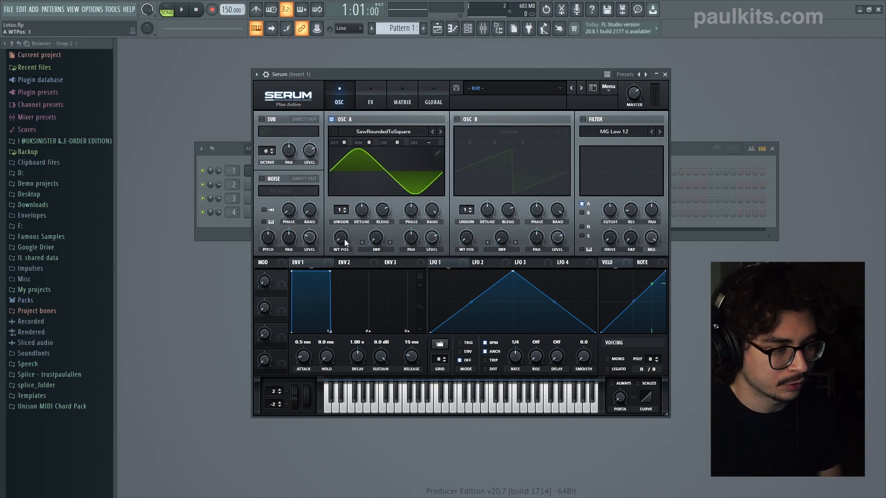
mouse_move(341, 237)
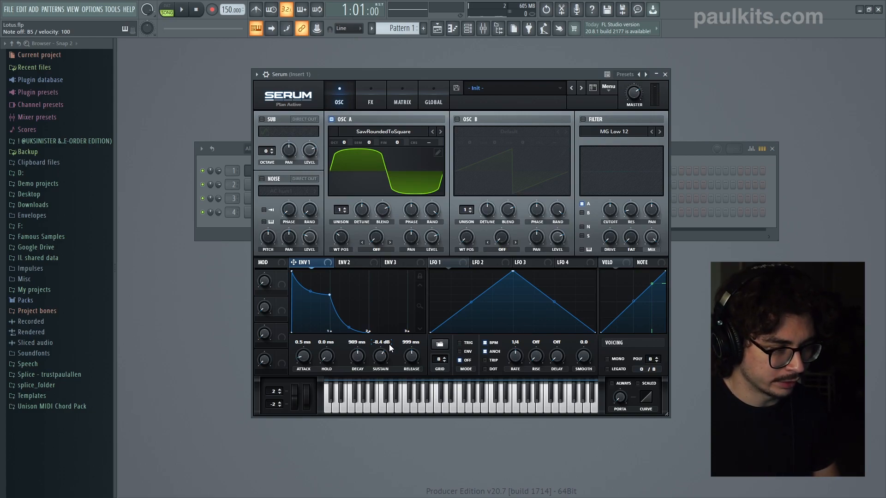
mouse_move(431, 171)
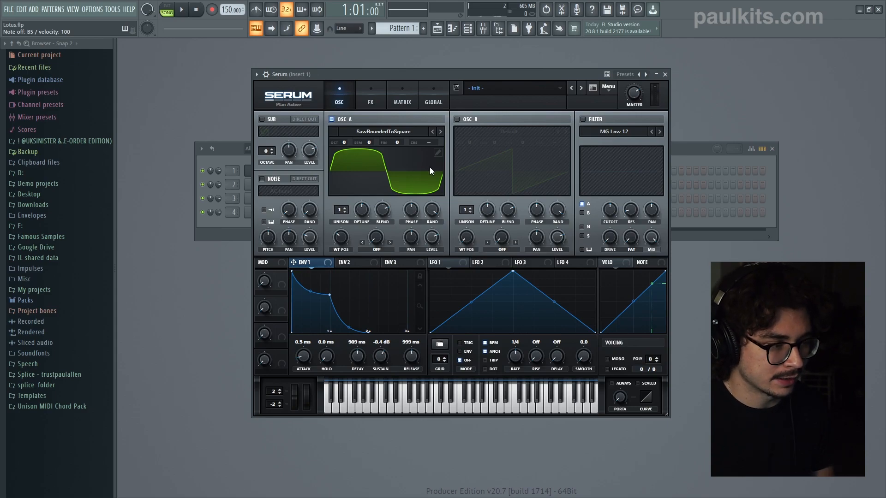
Step: Enable Serum's Delay effect with sixteenth-note left and right times
click(370, 90)
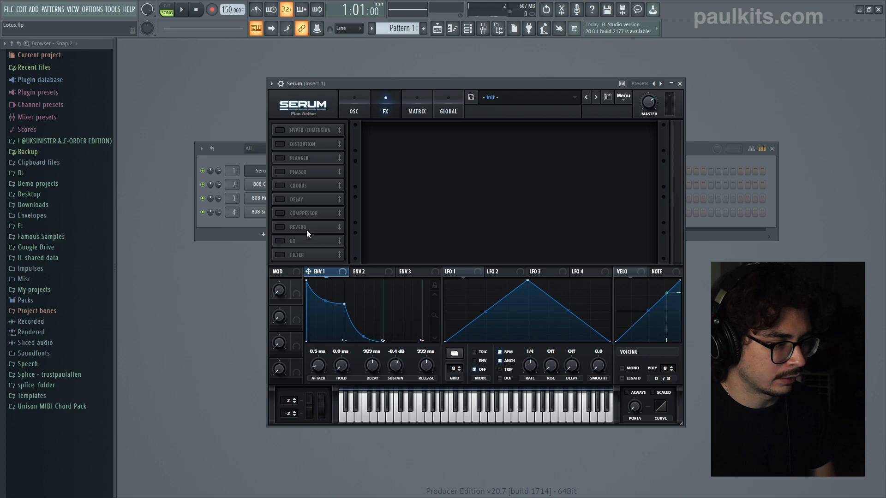
click(279, 199)
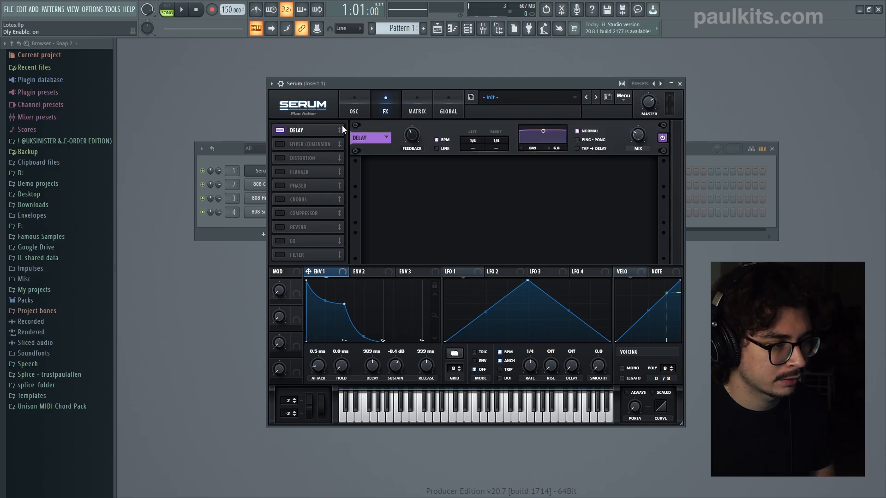
mouse_move(406, 86)
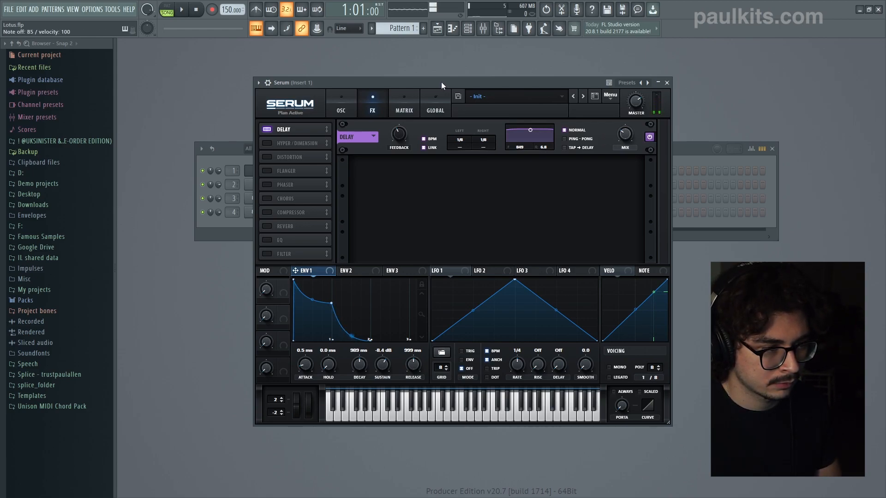
click(564, 139)
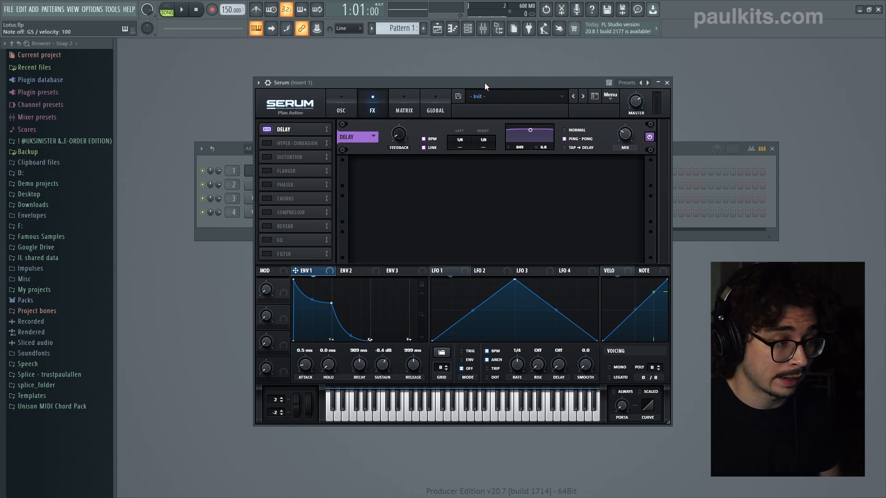
Step: Enable Reverb below Delay in Serum's FX rack and return to the oscillator view
click(266, 226)
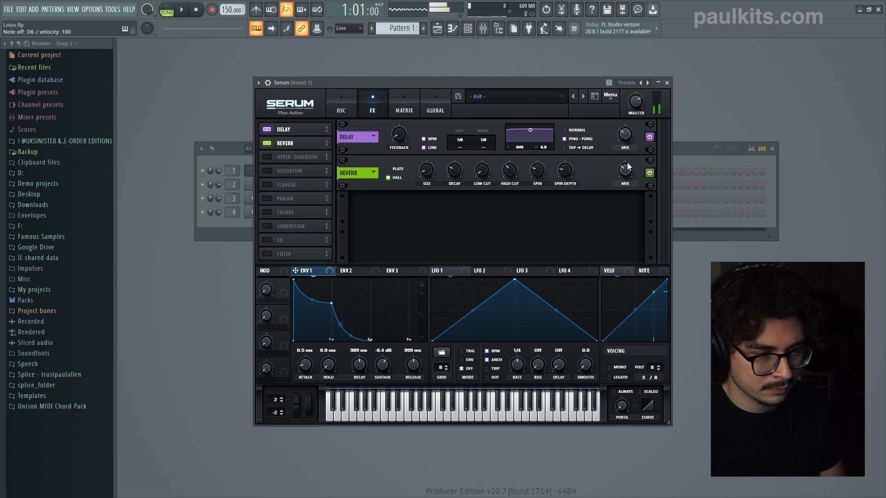
click(341, 110)
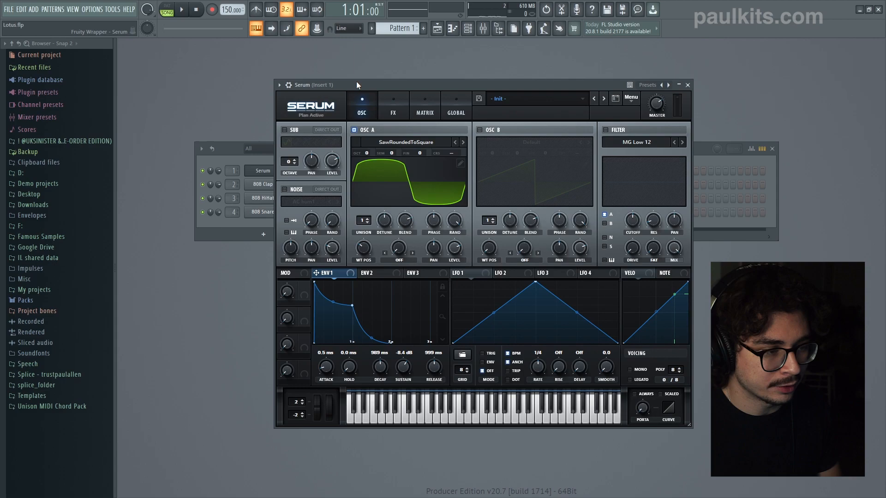
mouse_move(607, 136)
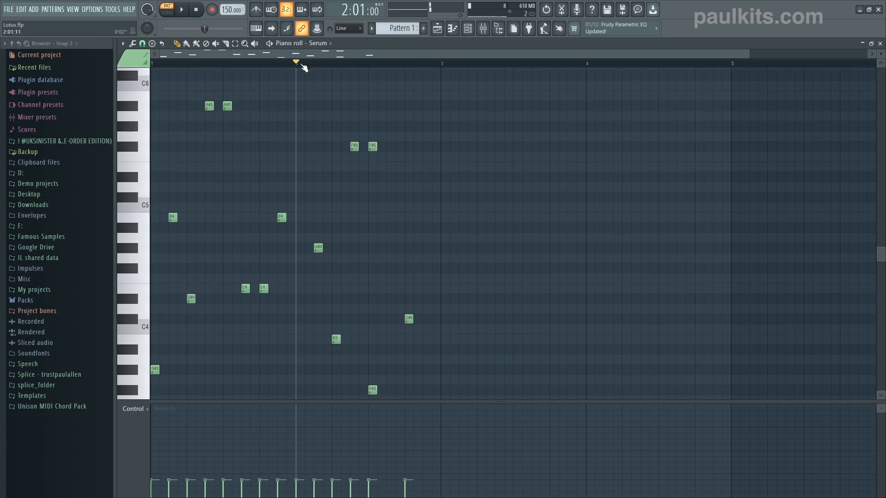
Step: Program the arpeggiated Serum melody across bars 1–8 in the piano roll
click(180, 10)
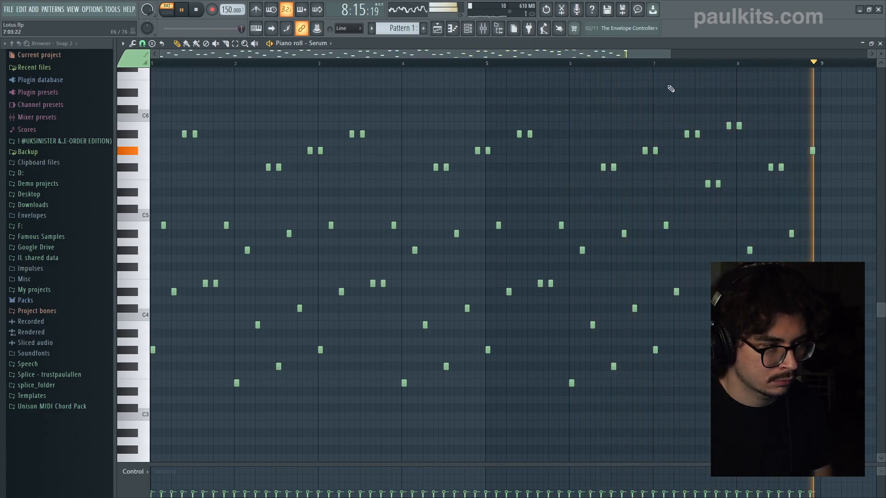
click(196, 9)
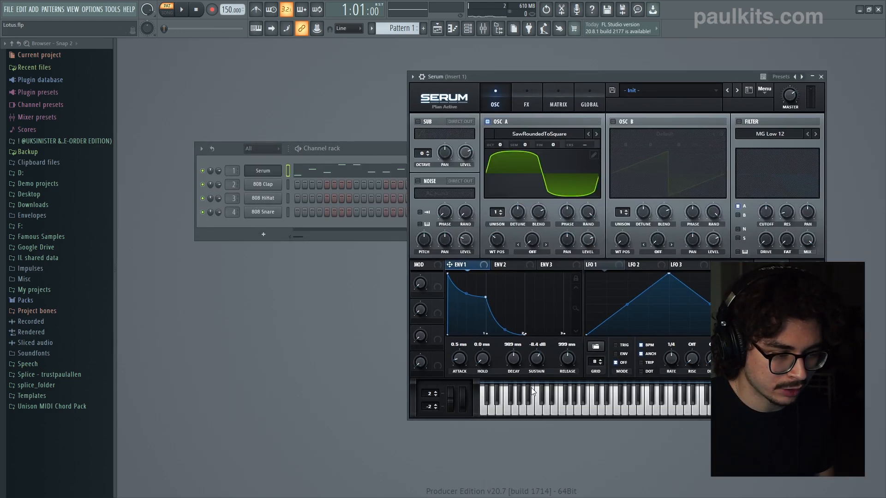
mouse_move(551, 347)
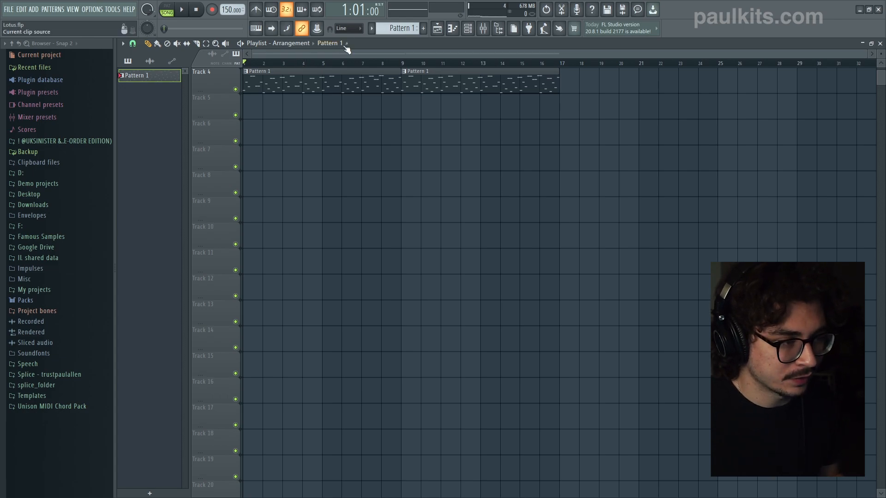
Step: Set the playlist song position to bar 9 and scroll the timeline right
click(402, 63)
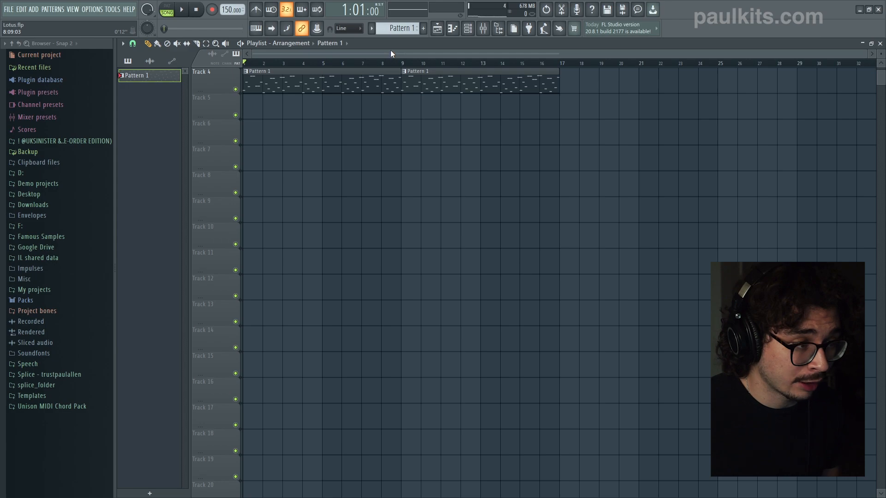
click(401, 63)
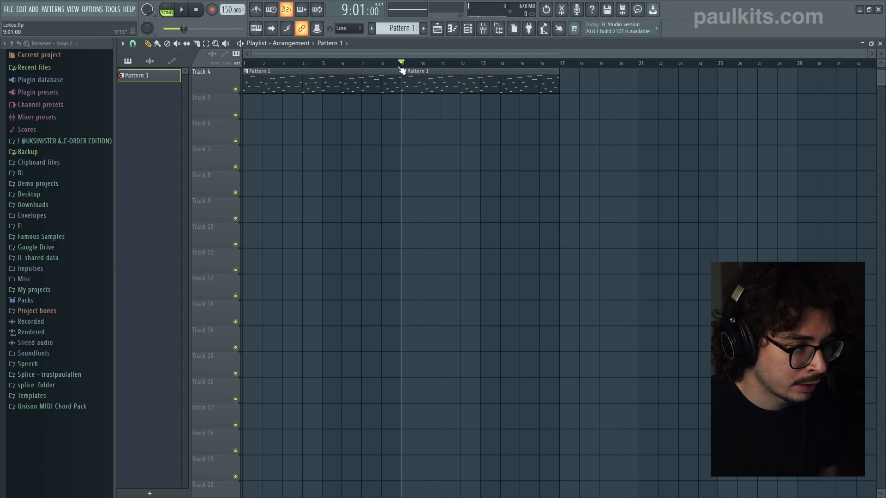
scroll(right, 3)
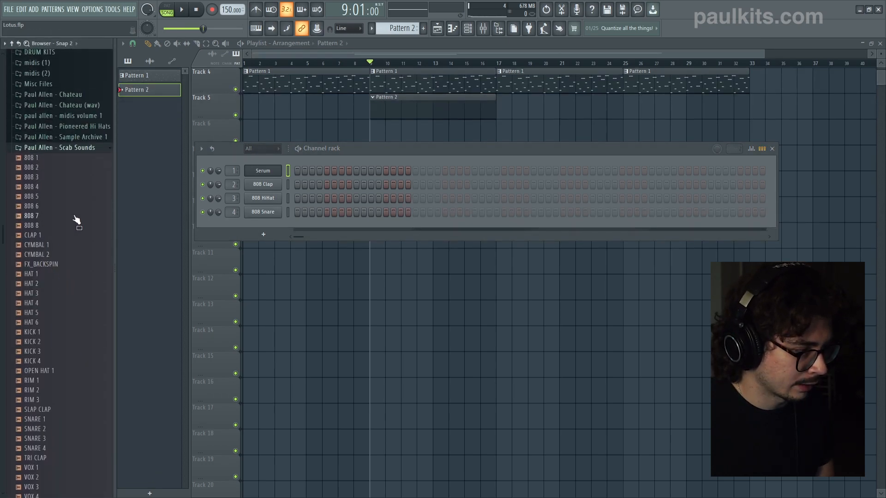
Step: Pick the HAT 4 hi-hat sample from the sound pack for Pattern 2
click(31, 303)
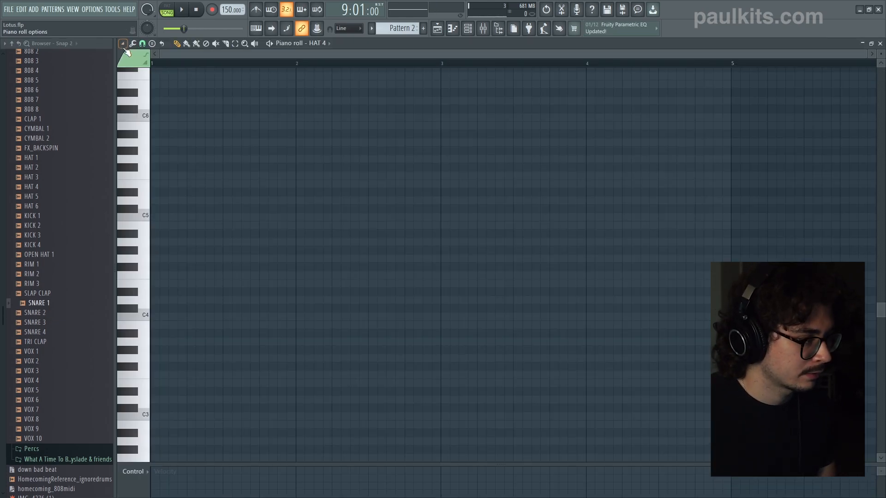
Step: Draw the hi-hat notes in the HAT 4 piano roll
click(180, 10)
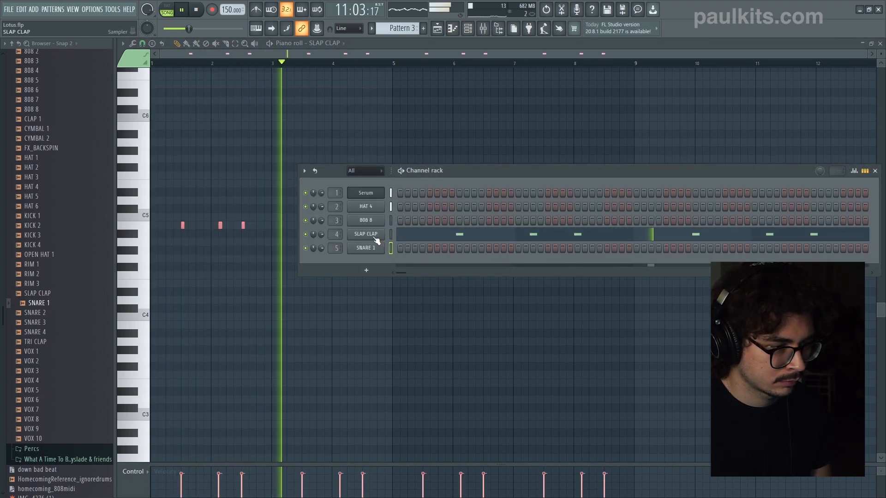
Step: Check SLAP CLAP's channel settings, open SNARE 1's note grid, and return to the playlist
click(365, 234)
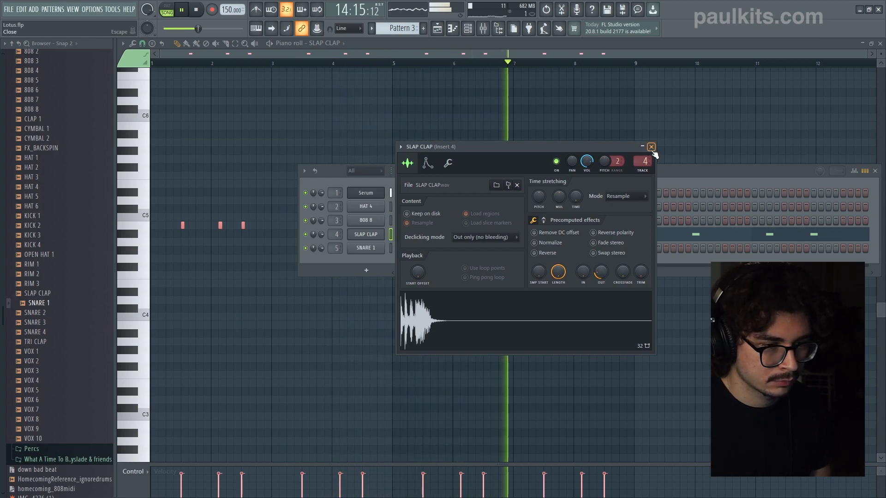
click(651, 147)
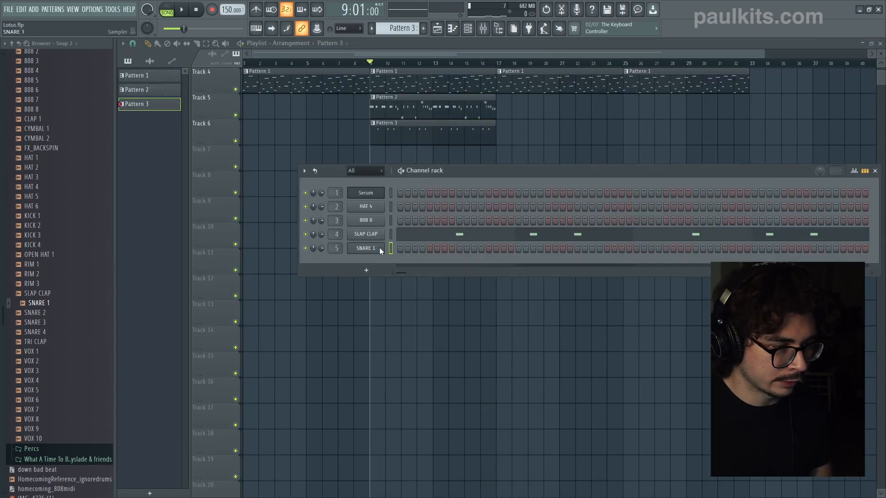
click(365, 248)
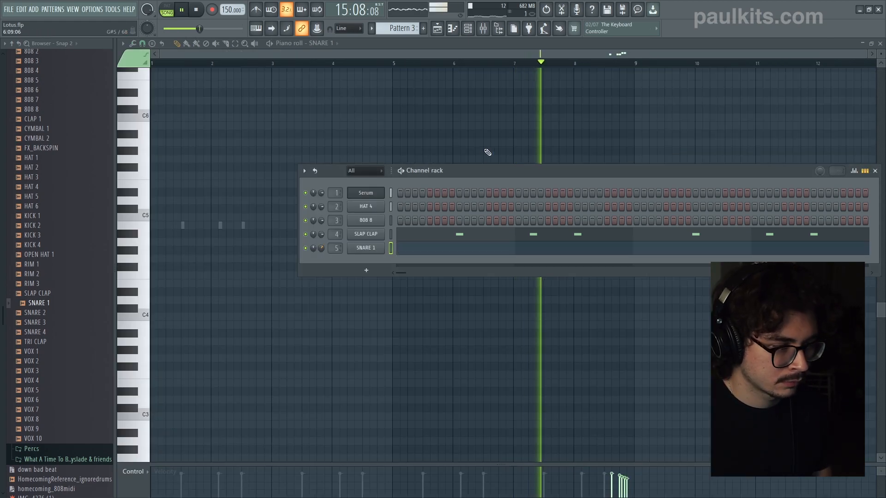
click(876, 171)
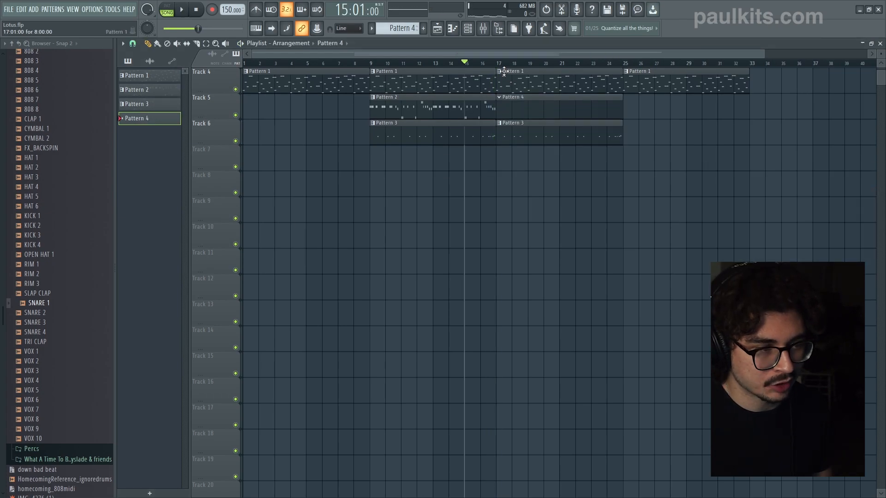
Step: Set the song position to bar 17 and edit Pattern 4's notes
click(495, 63)
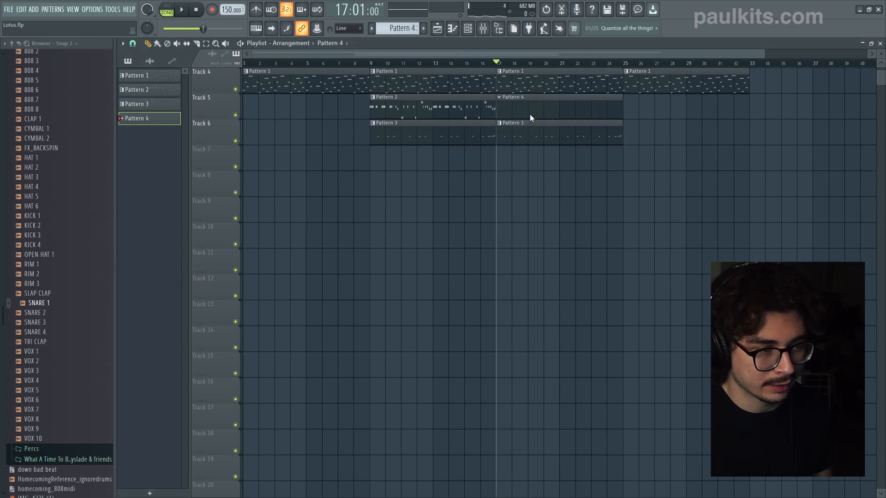
click(180, 10)
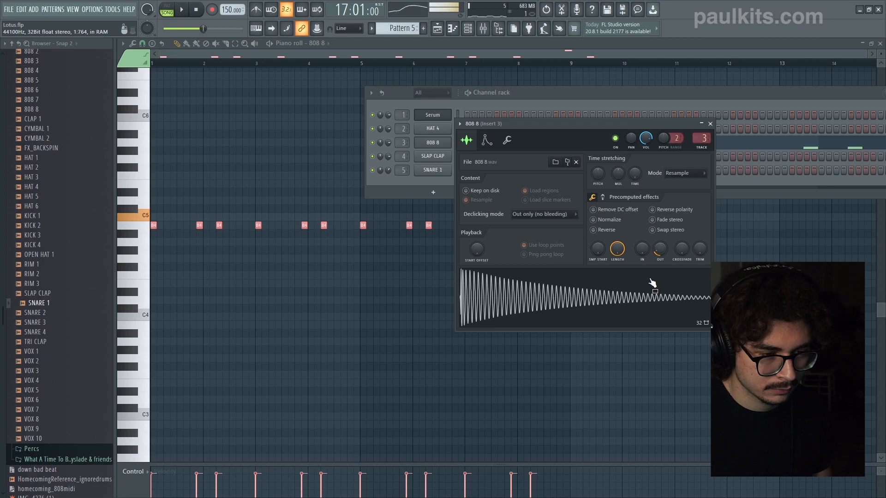
Step: Program the repeating 808 8 bass line at C5 in Pattern 5
click(592, 197)
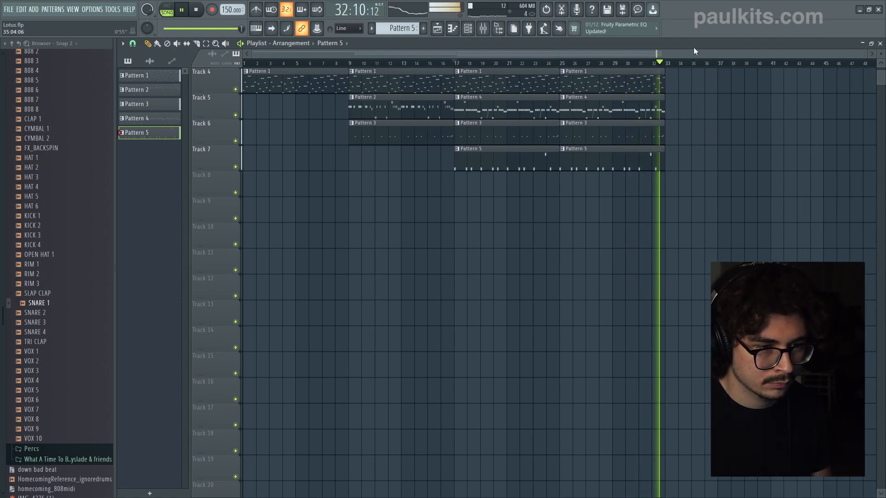
Step: Stop playback after the full beat plays through to about bar 33
click(196, 10)
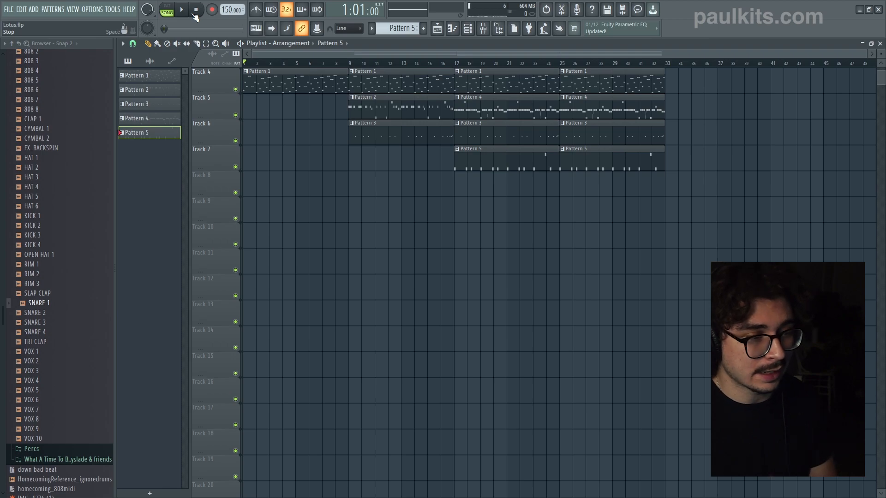